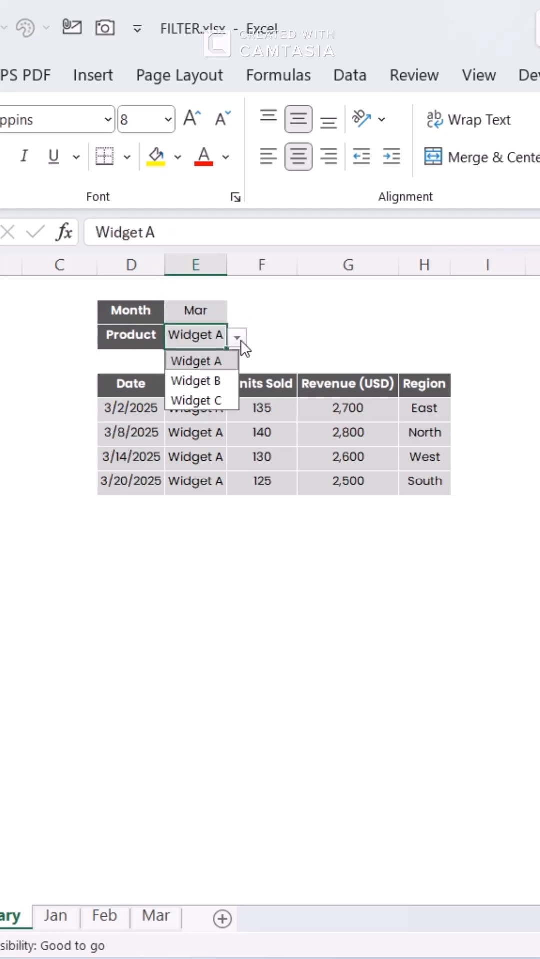
Select Widget A as the product, review the Feb sheet's sales rows, and return to Summary.
click(198, 400)
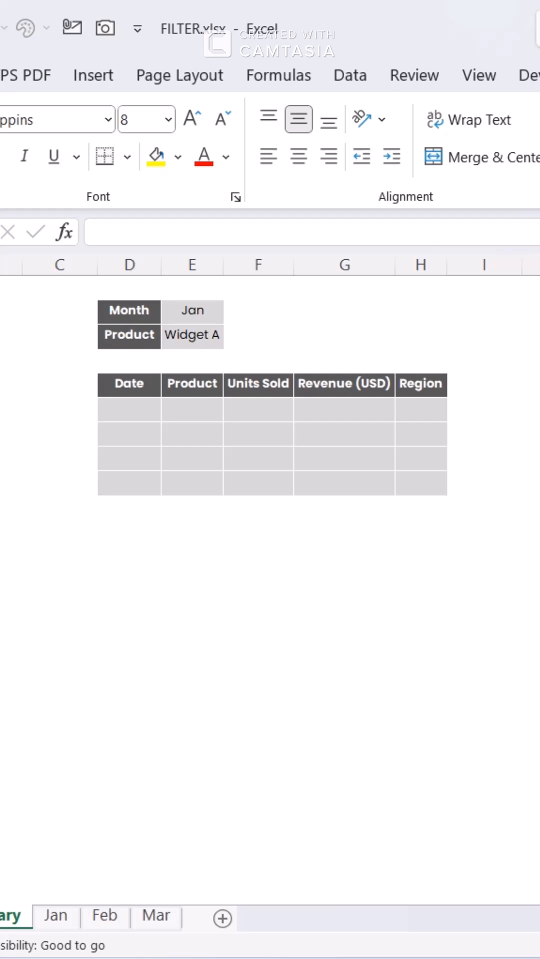
click(104, 917)
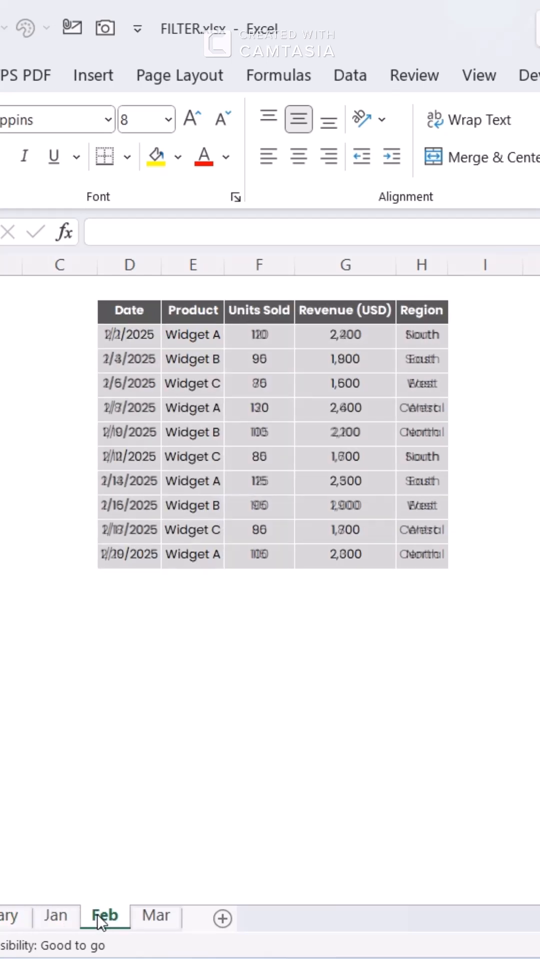
click(154, 916)
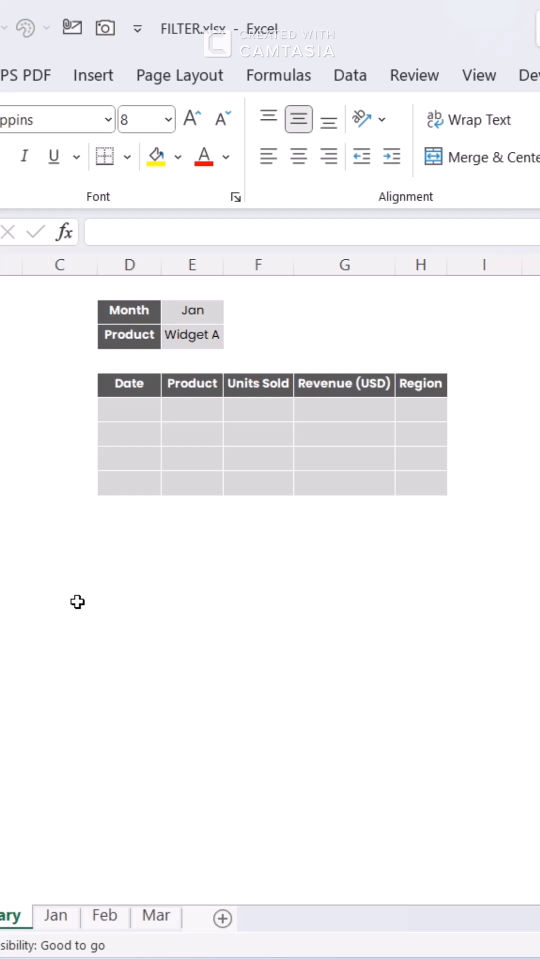
Enter =FILTER(INDIRECT(E2 sheet D2:H100), INDIRECT(E2 sheet E2:E100)=E3) in the first Date cell, then set Month to Mar.
text(=FILTER()
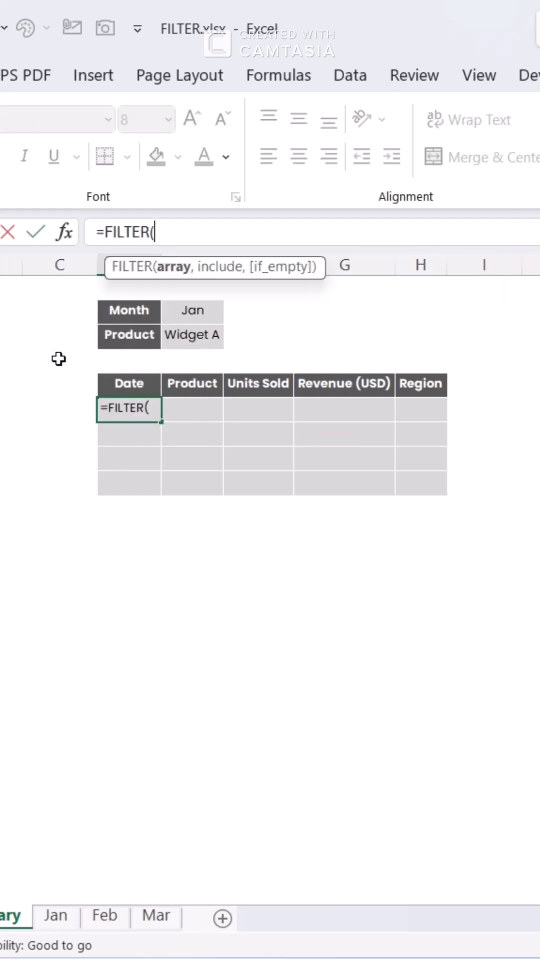
text(INDIRECT(""&)
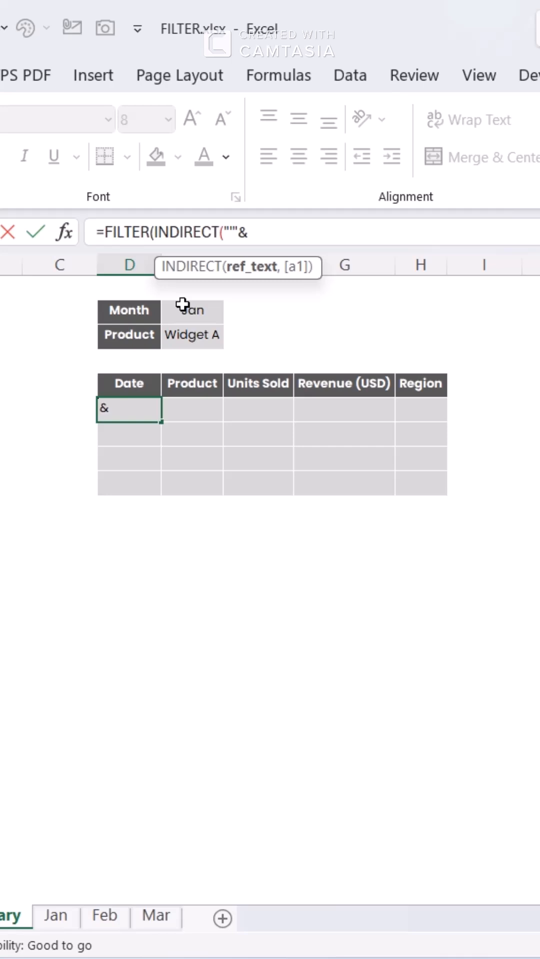
click(191, 310)
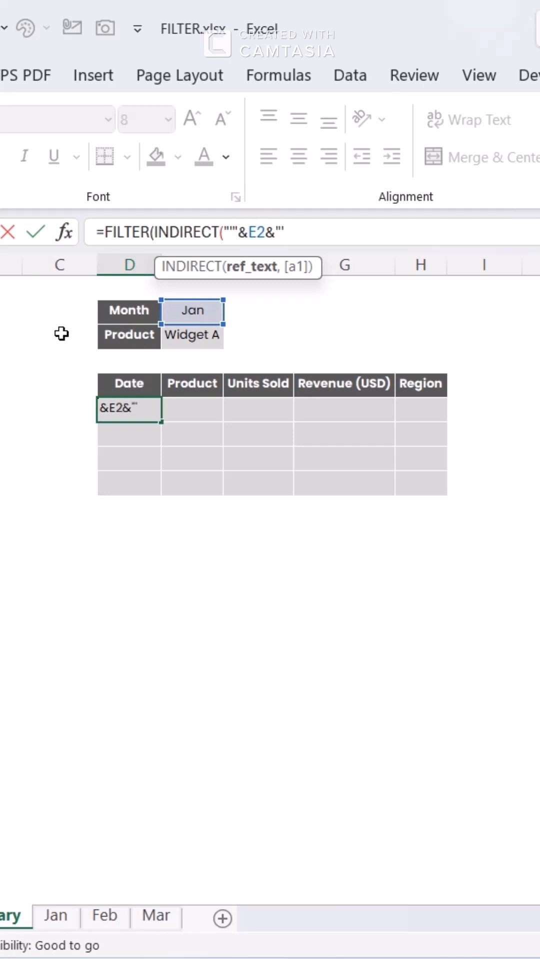
text(!D2)
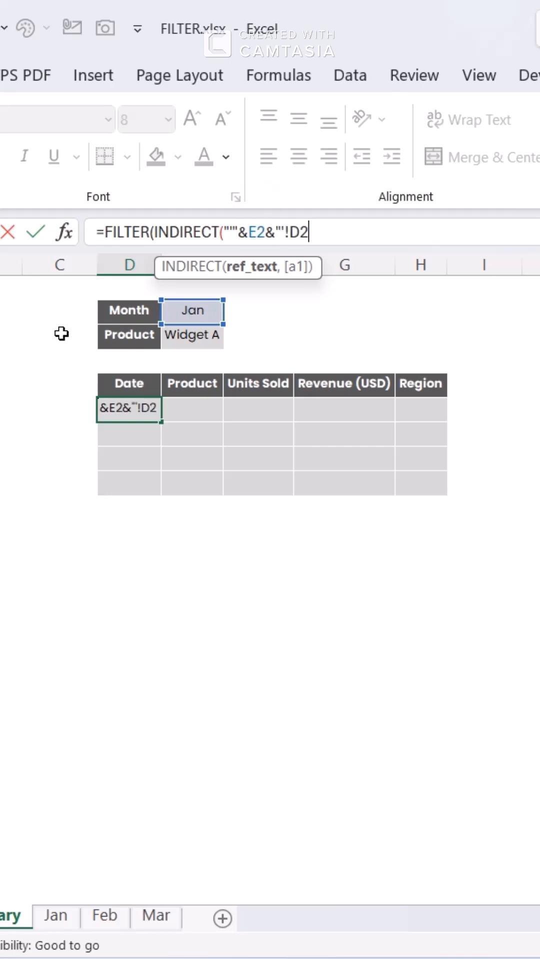
text(:H100")
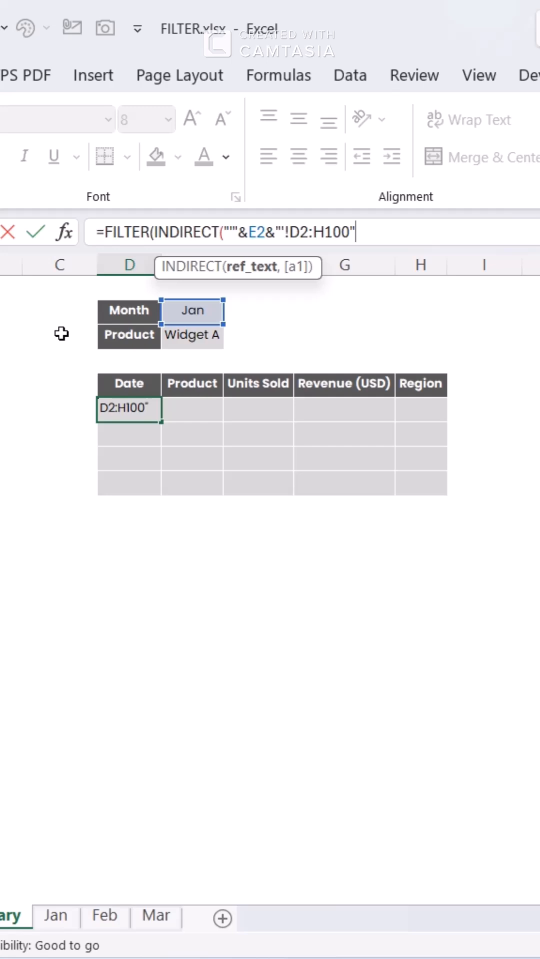
text(),INDIRECT("'"&E2&"'!D2:H100")
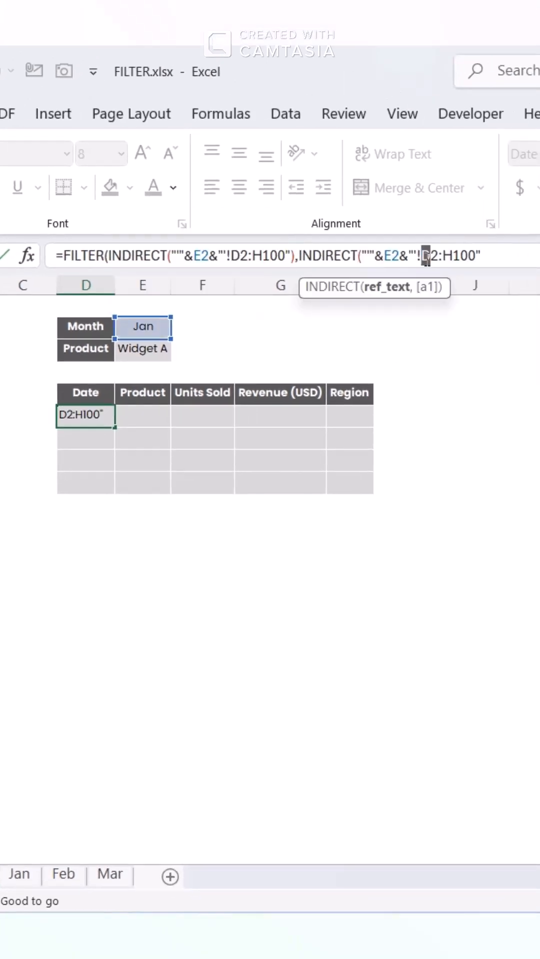
text(E2:E100")=E3))
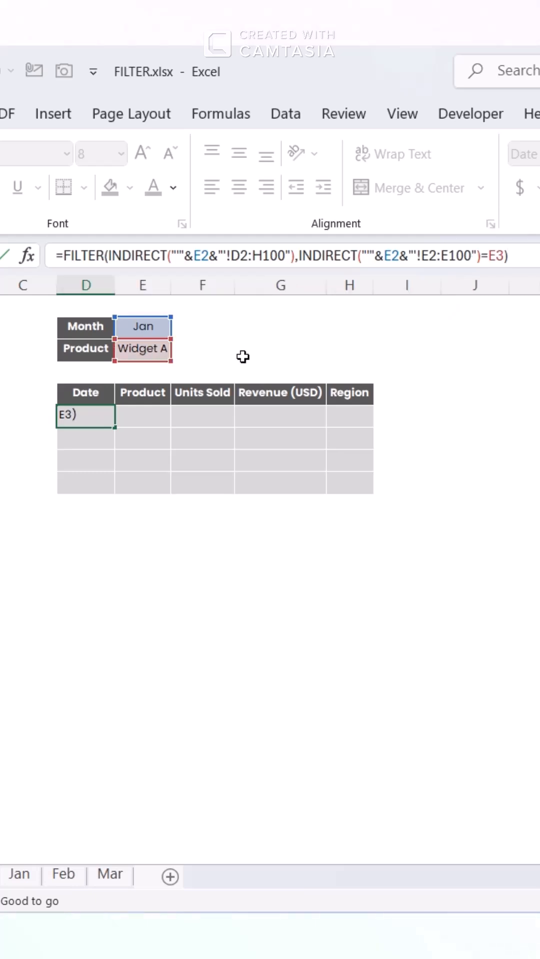
click(234, 310)
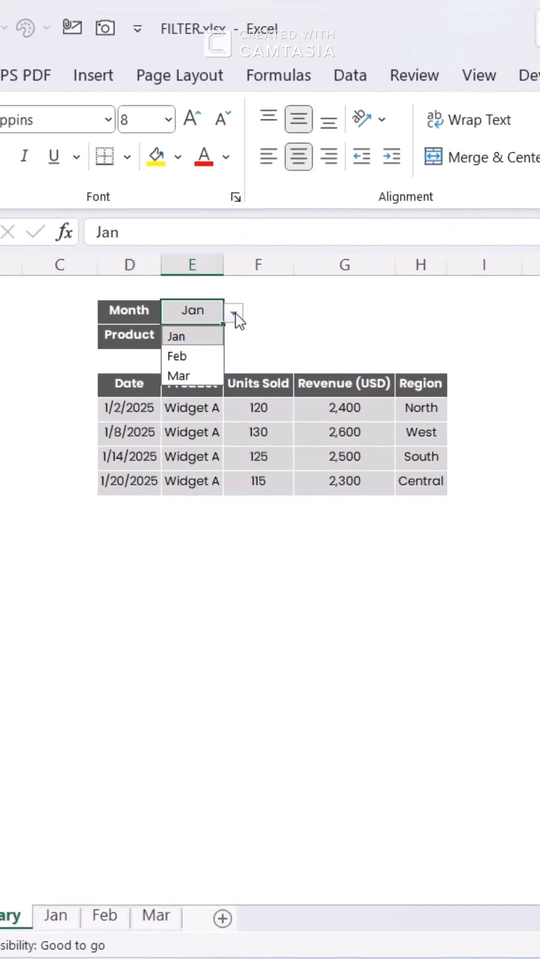
click(178, 376)
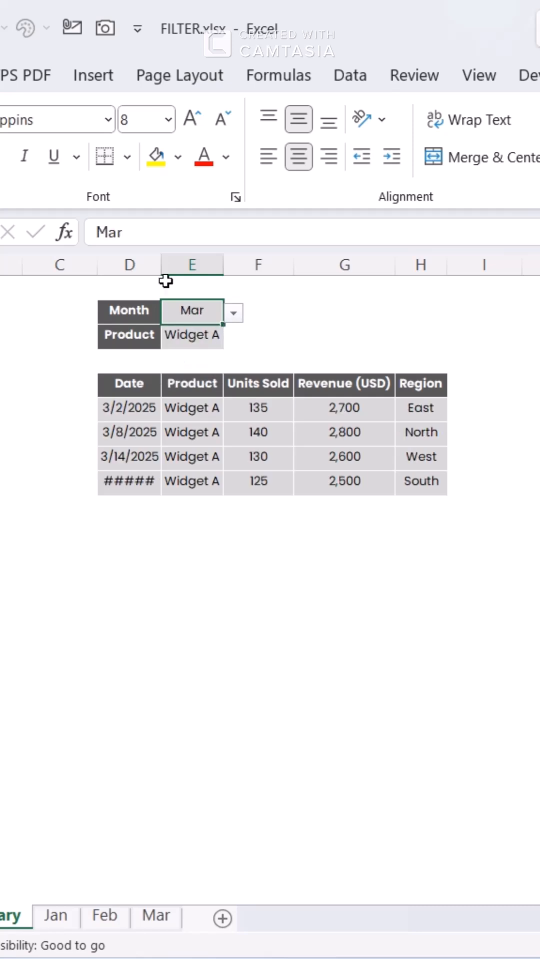